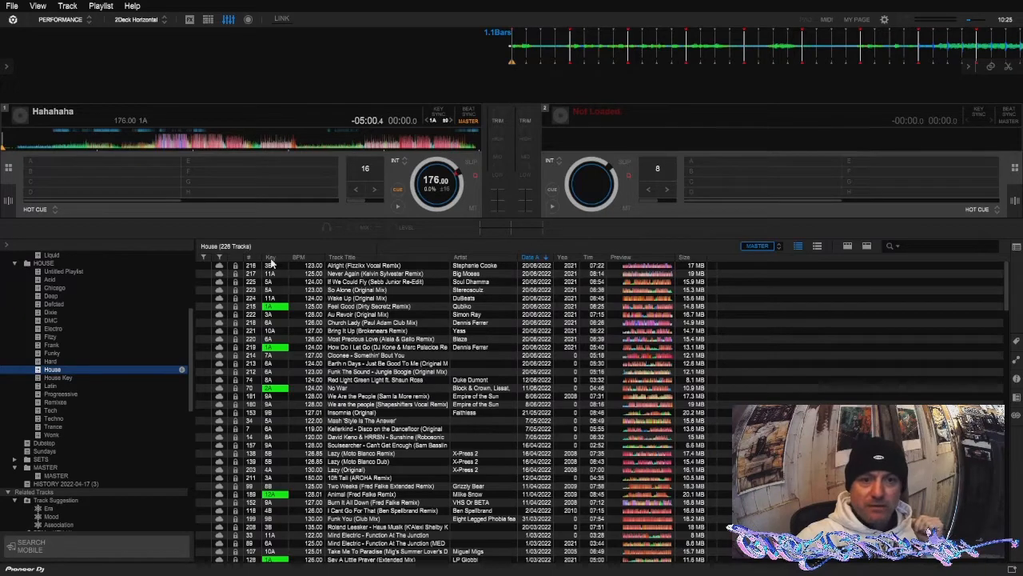
Step: Sort the House tracks by Key, compare with a BPM sort, then return to Key order
left_click(271, 256)
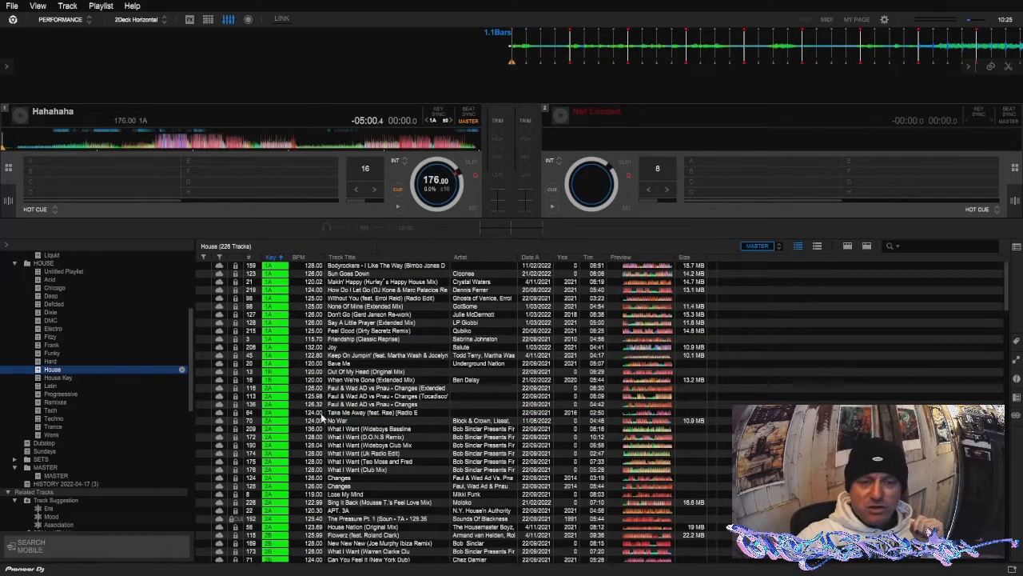
scroll("down", 3)
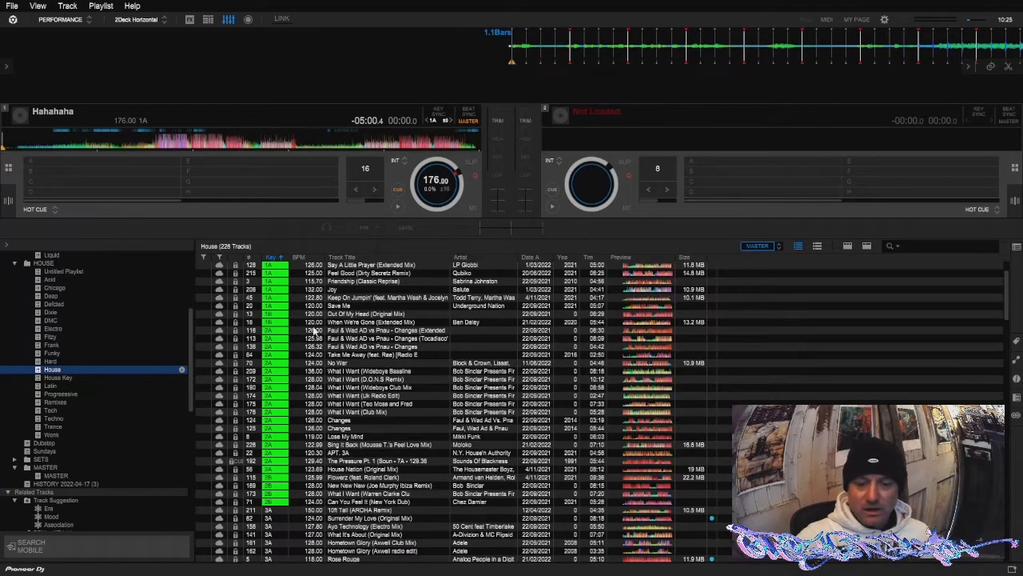
left_click(298, 257)
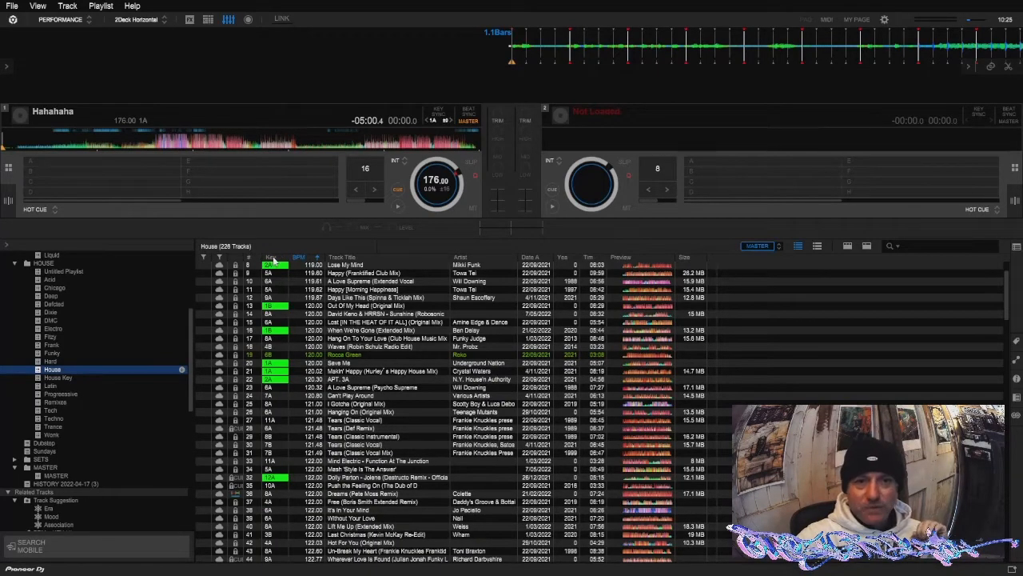
left_click(272, 257)
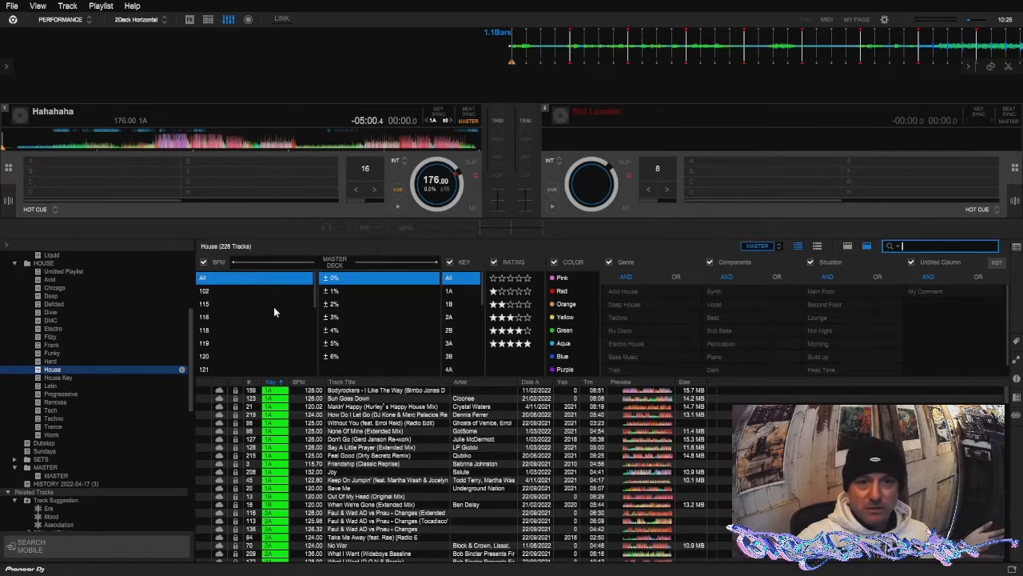
Step: Filter the House playlist to key 1B in the KEY filter column
left_click(448, 304)
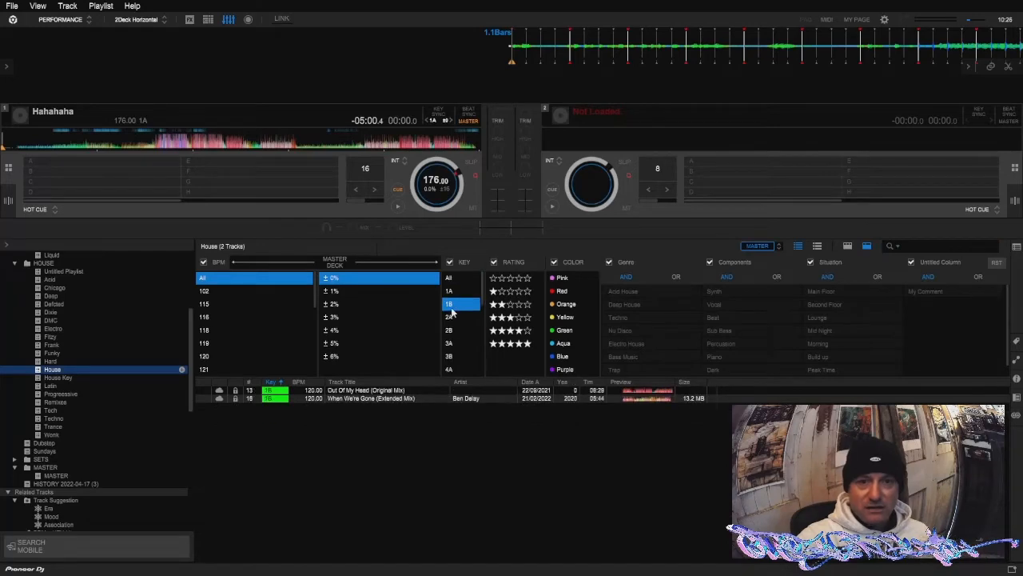
left_click(449, 343)
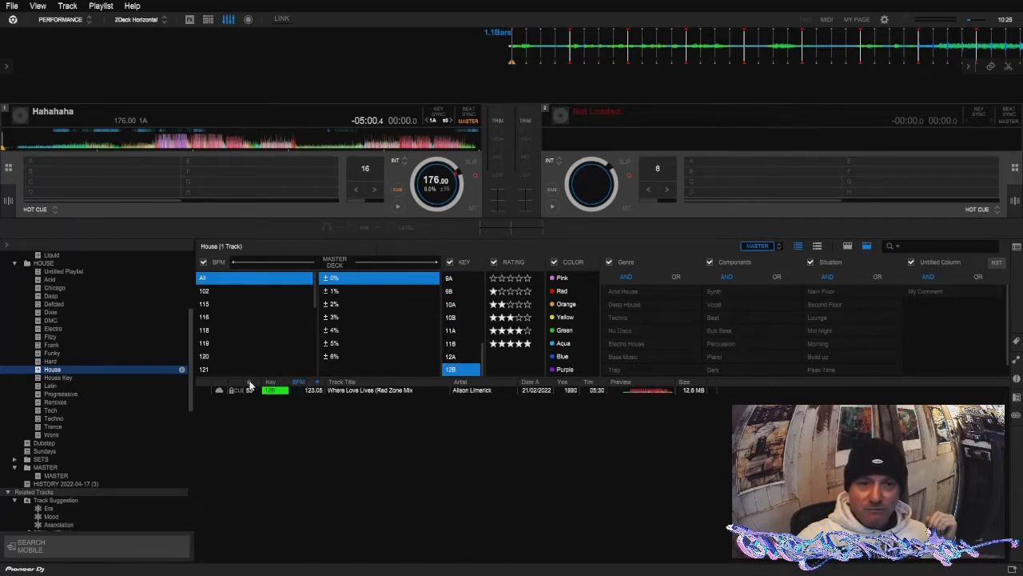
mouse_move(286, 93)
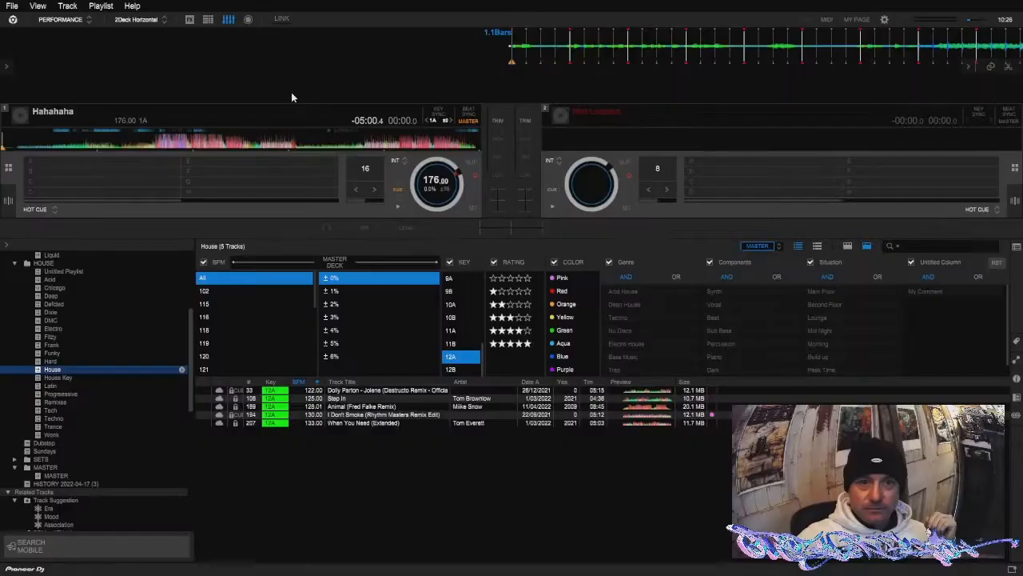
Step: Filter the playlist through keys 11B, 10A and 1B, ending on the 13 key-1A tracks
left_click(450, 343)
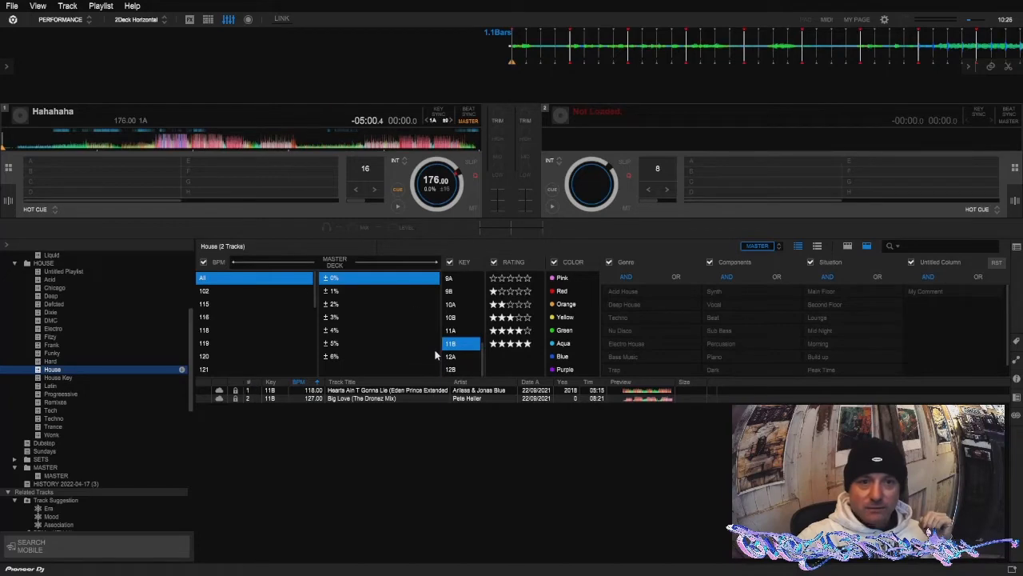
left_click(450, 304)
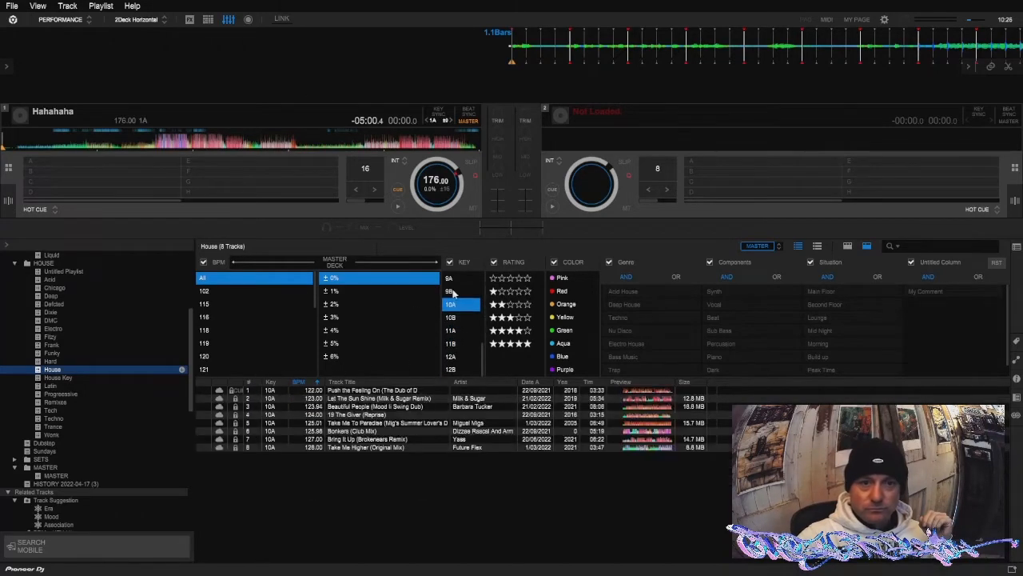
left_click(449, 278)
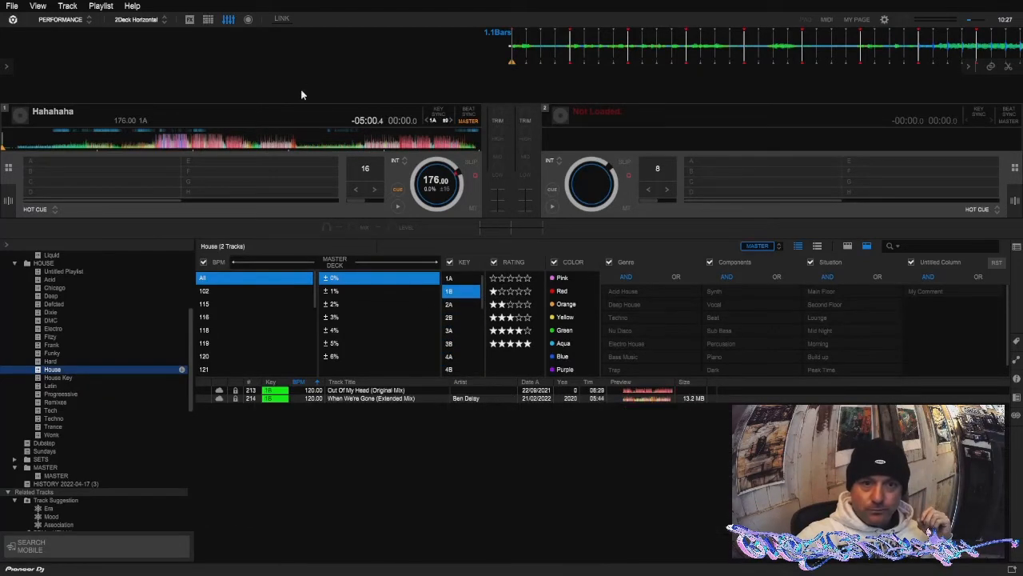
left_click(448, 278)
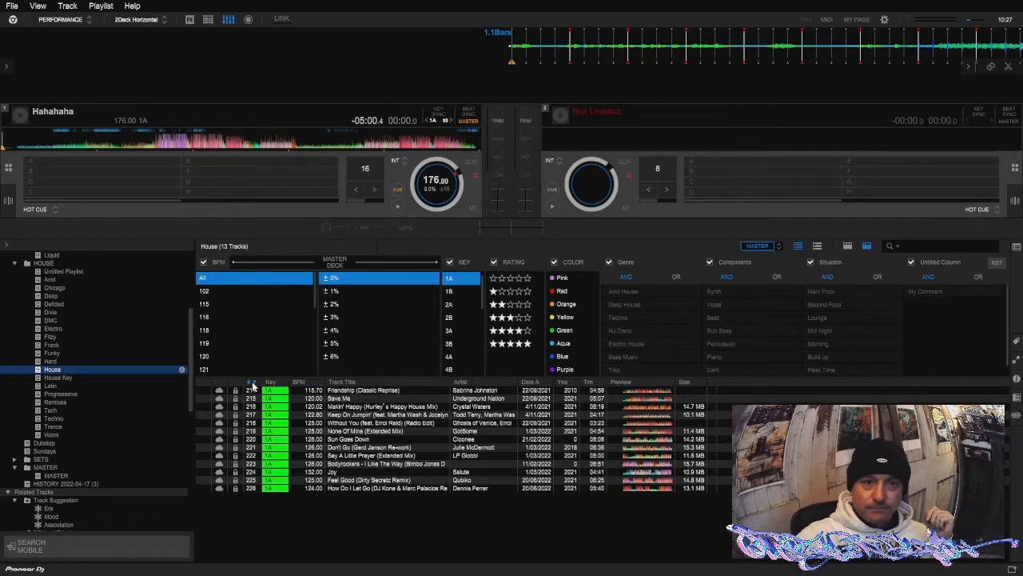
Step: Order the key-1A tracks by BPM and select the first track, Friendship (Classic Reprise)
left_click(298, 381)
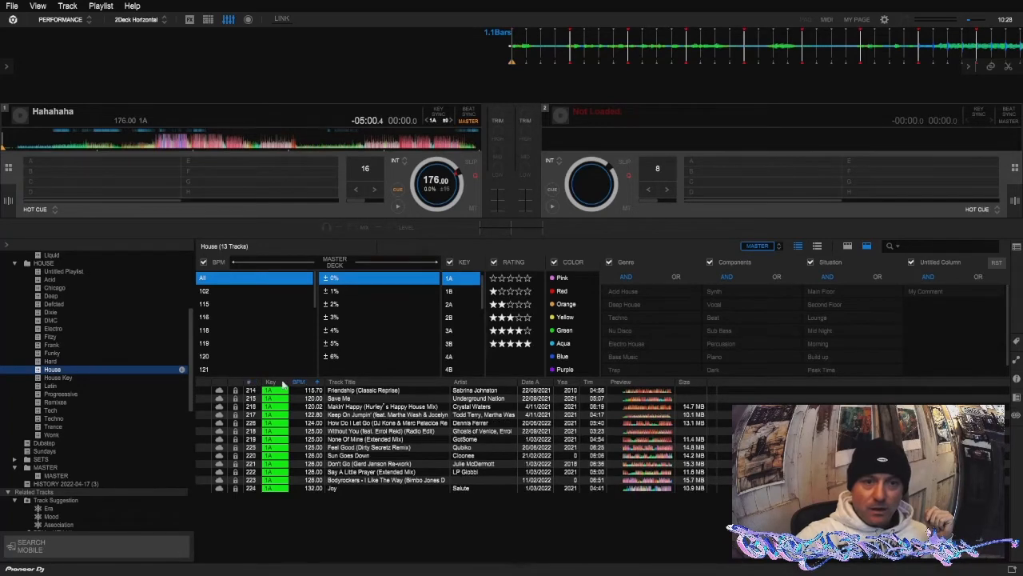
mouse_move(300, 89)
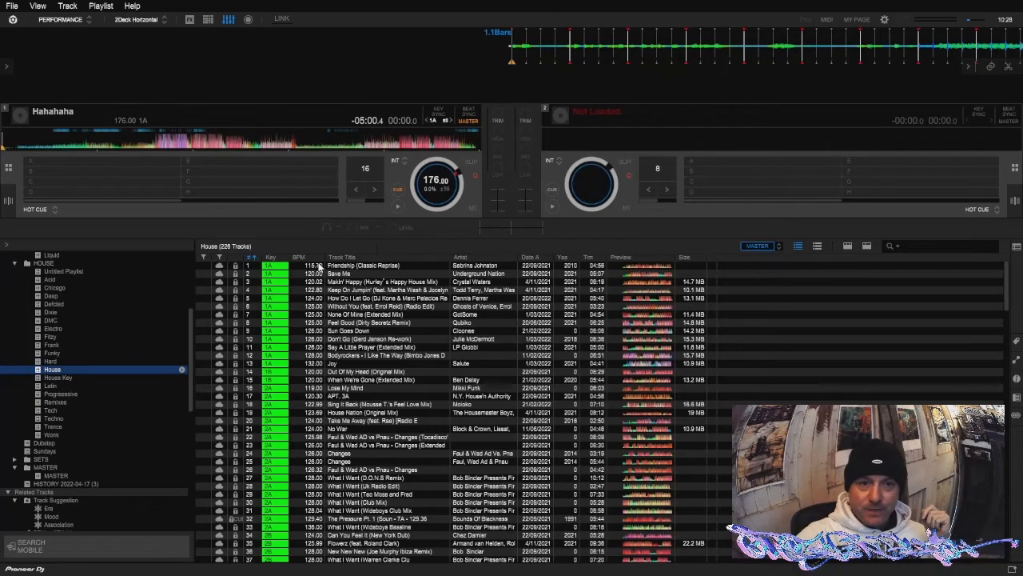
left_click(363, 265)
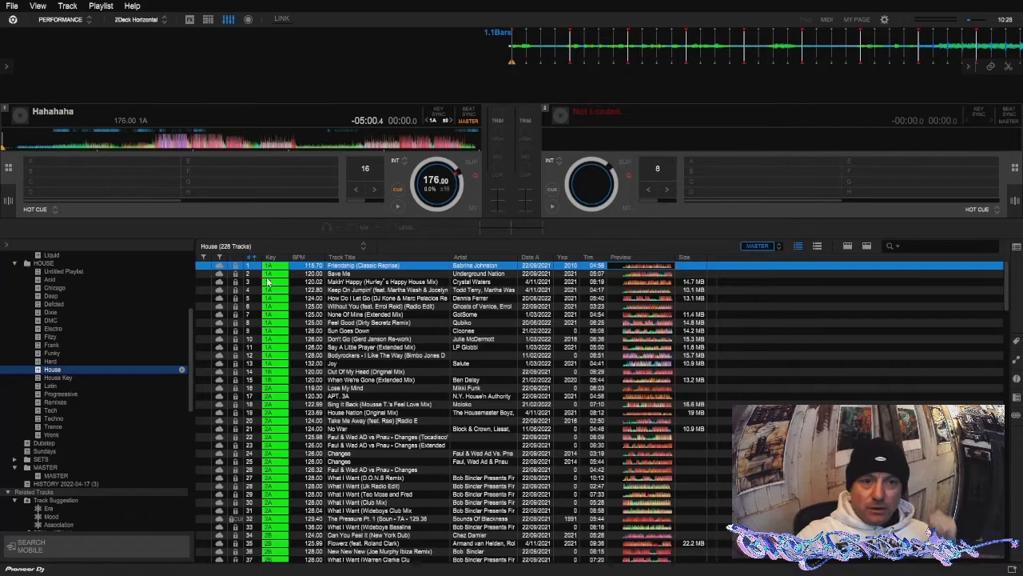